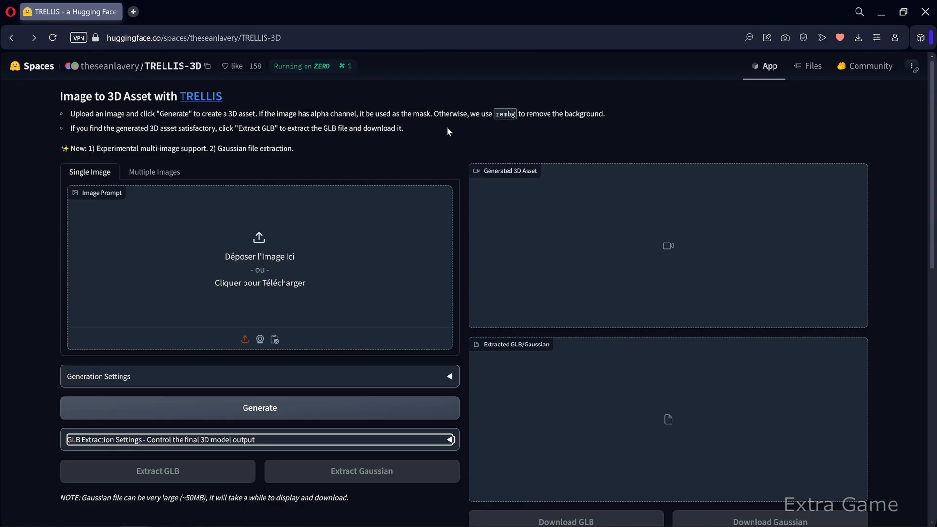
Expand the Generation Settings accordion to see seed, guidance strength and sampling steps.
click(107, 376)
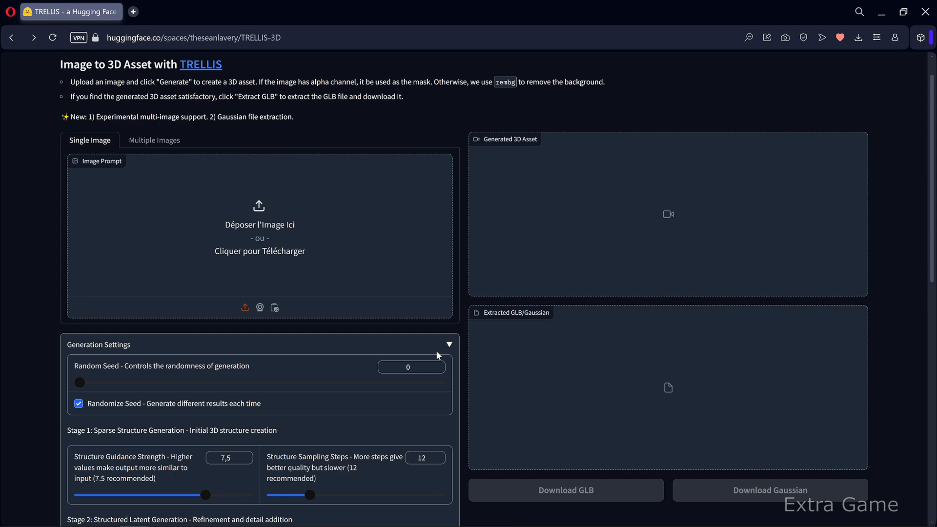
scroll(down, 3)
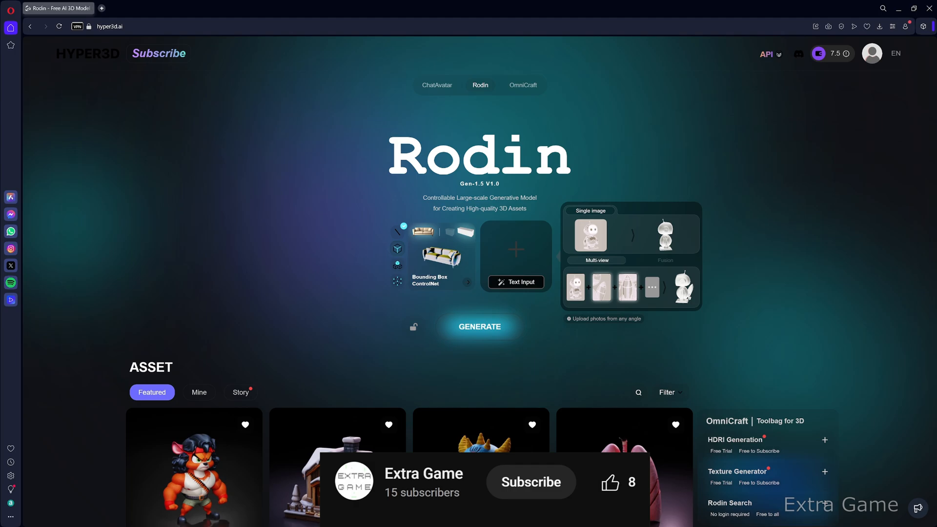
click(531, 482)
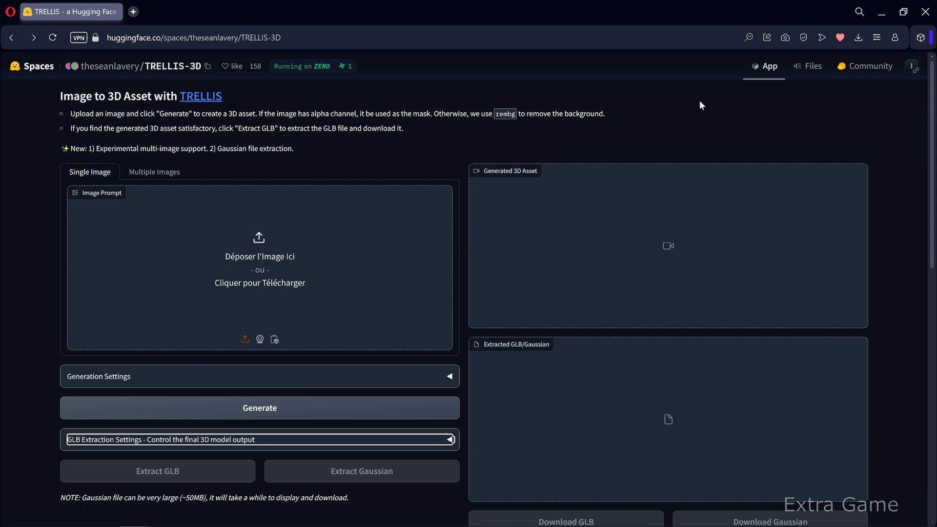
Scroll through the example assets and the stage 1 and stage 2 generation parameters.
scroll(down, 3)
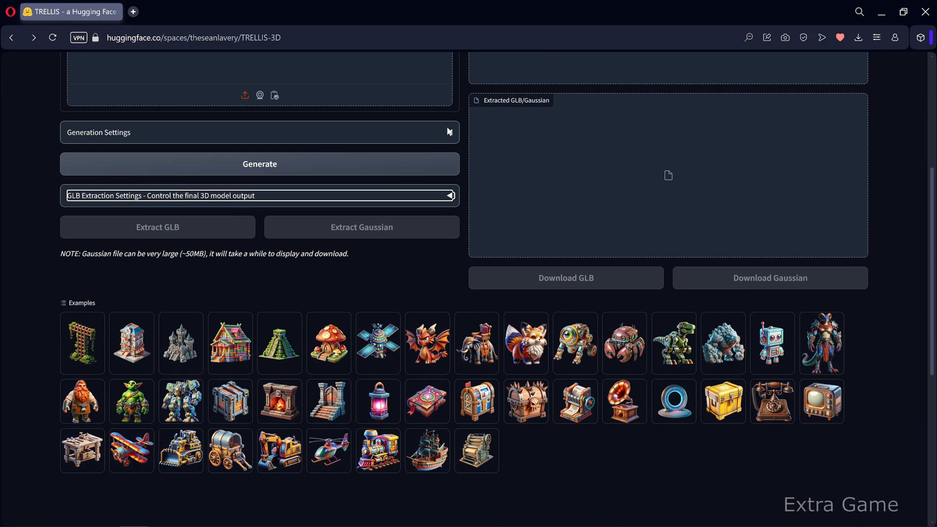
scroll(up, 3)
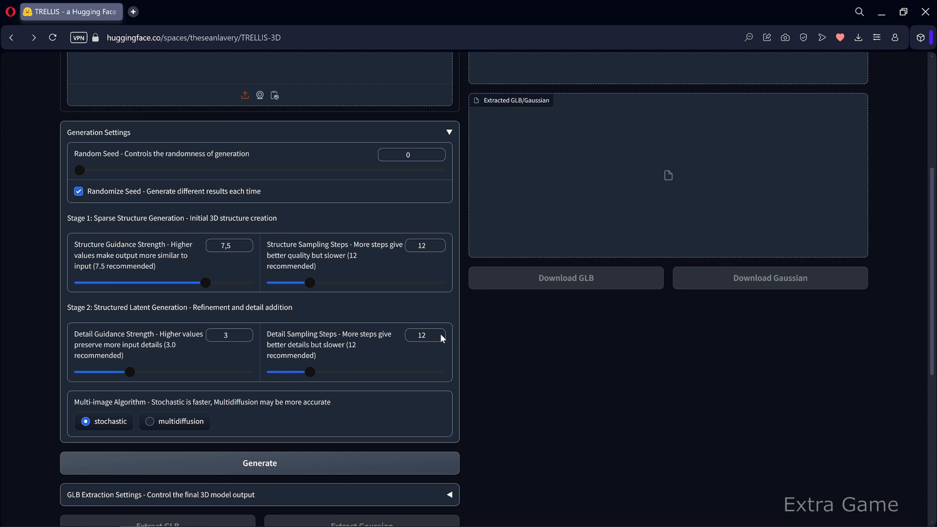
scroll(down, 3)
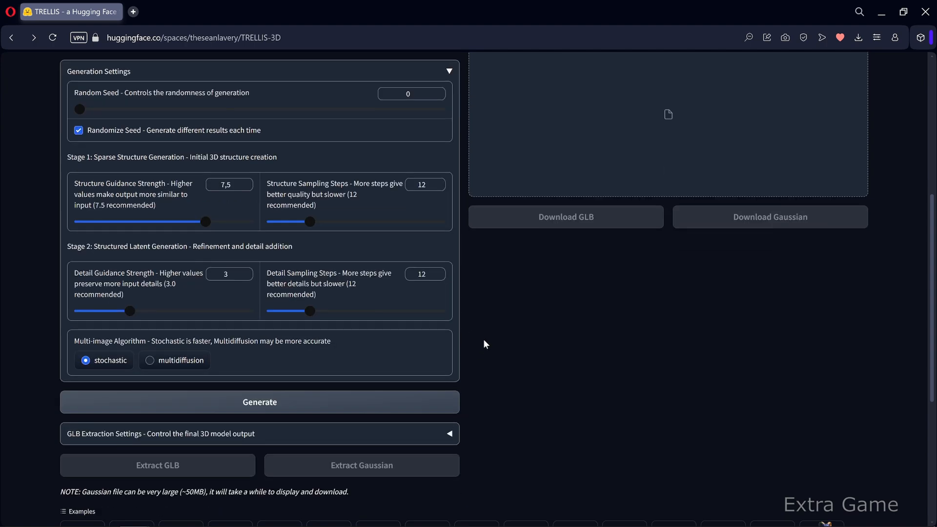
scroll(down, 3)
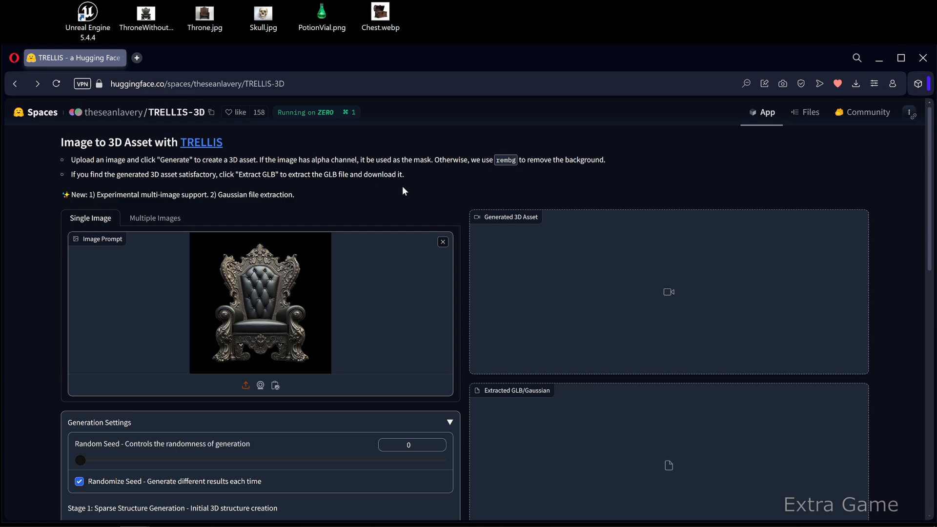
Generate the 3D throne from Throne.jpg and scroll to the GLB Extraction Settings.
scroll(down, 3)
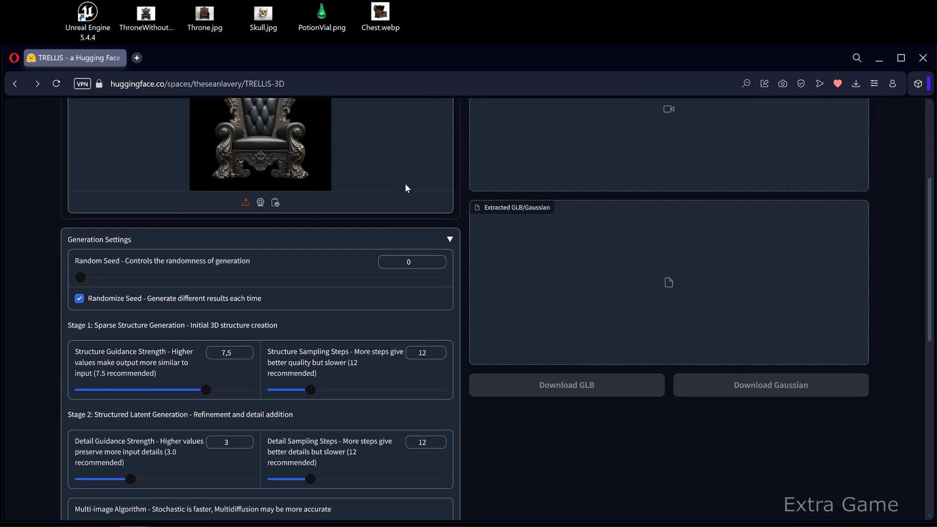
scroll(down, 3)
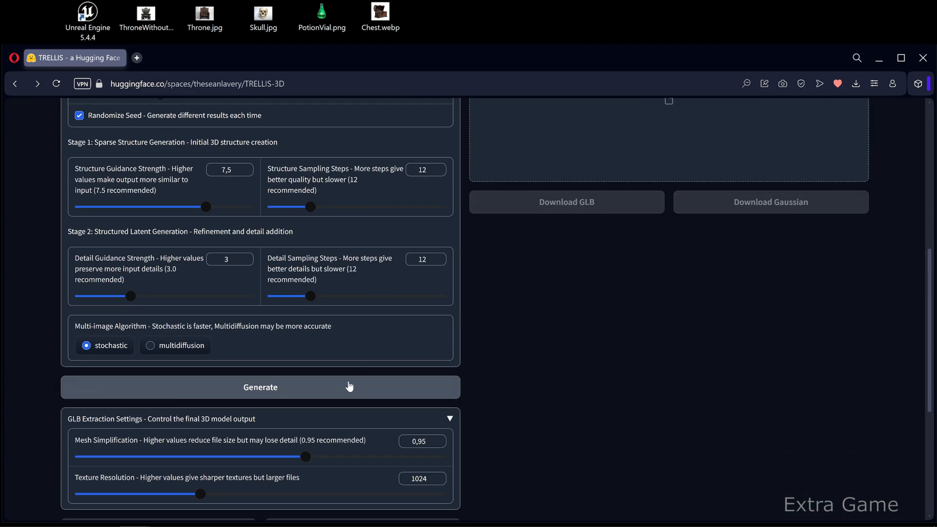
click(259, 386)
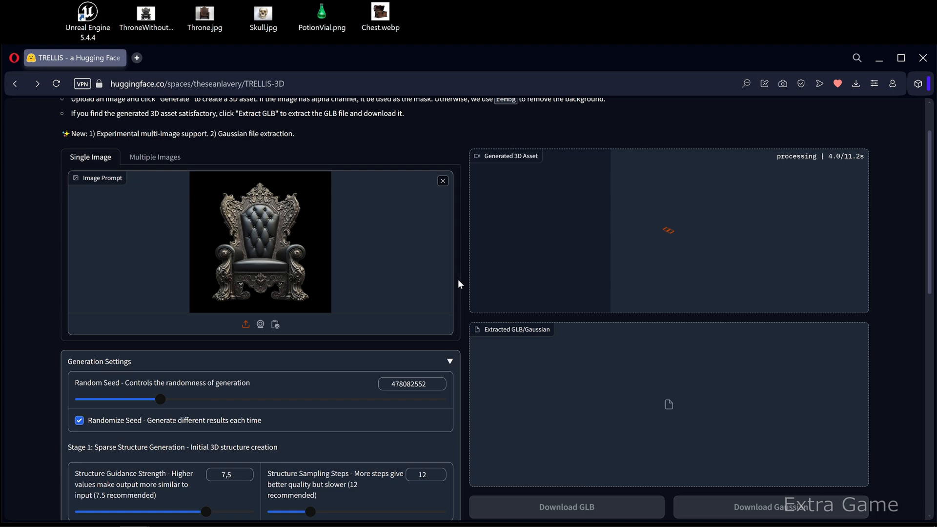
scroll(down, 3)
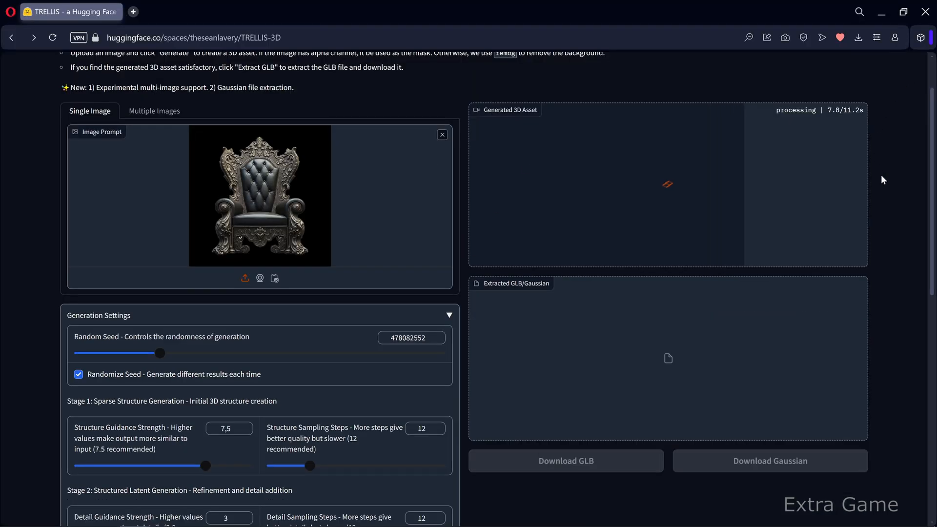
mouse_move(898, 192)
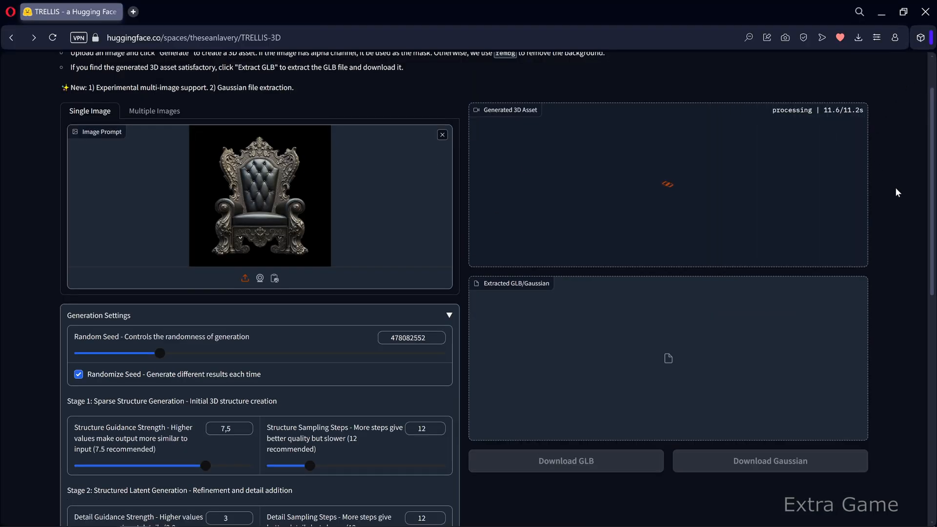
scroll(down, 3)
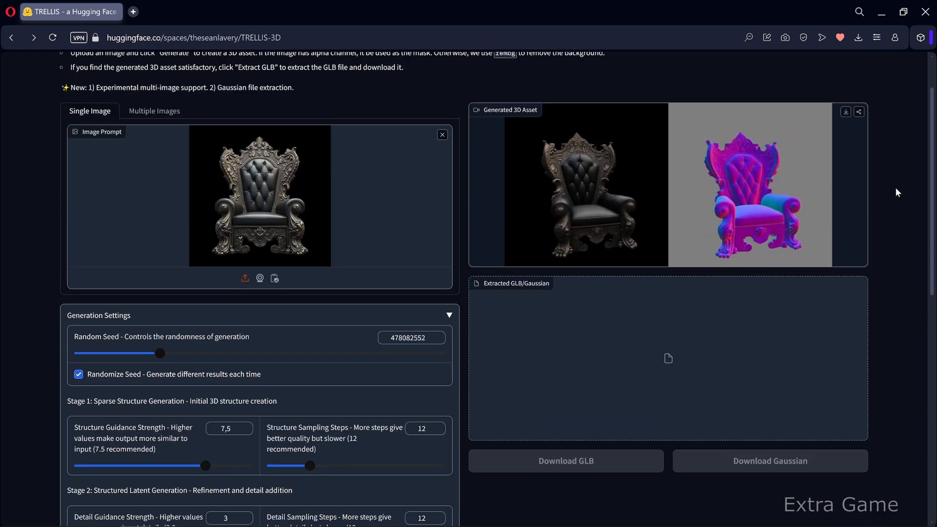
scroll(down, 3)
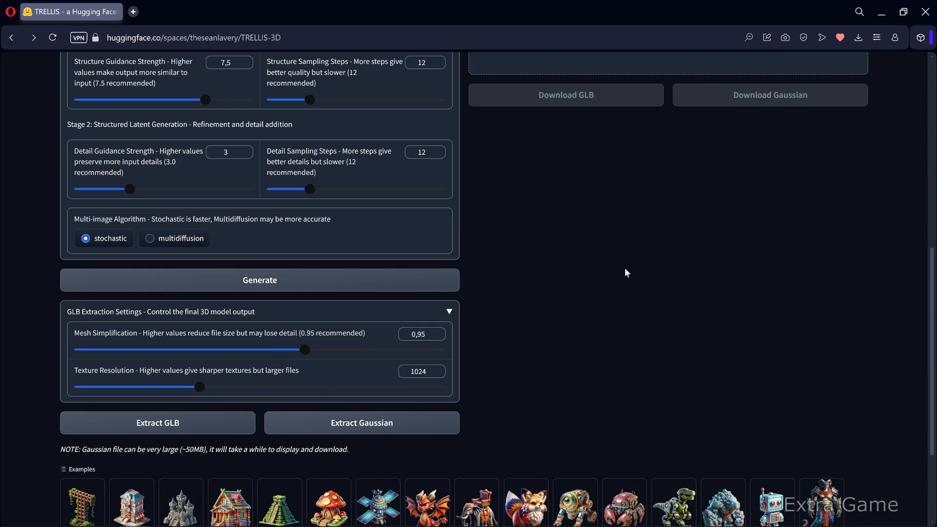
mouse_move(601, 316)
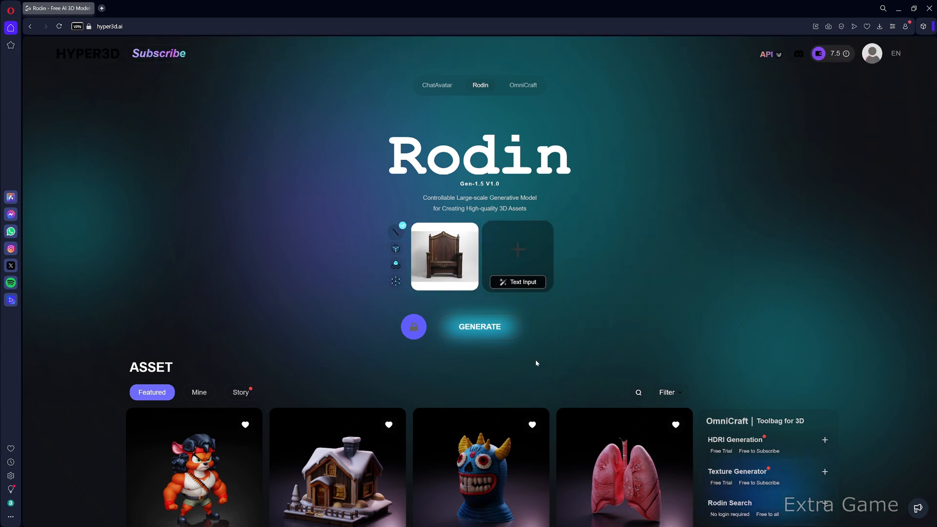
Generate the 'ornate wooden throne' model and view its geometry result.
click(479, 326)
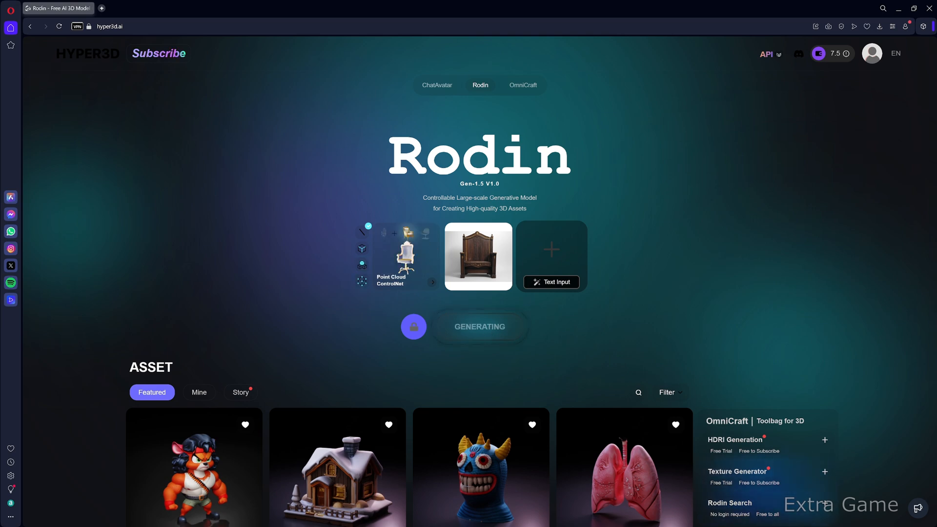
click(478, 257)
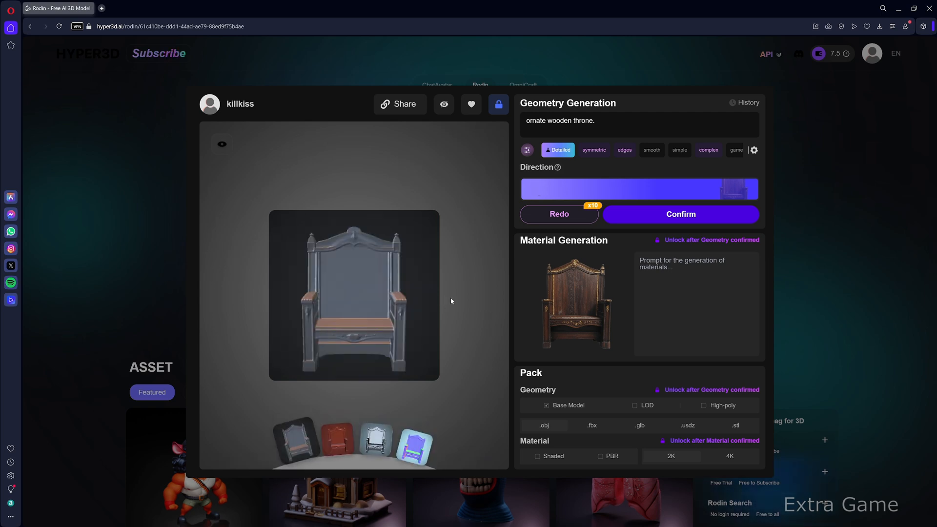
mouse_move(445, 230)
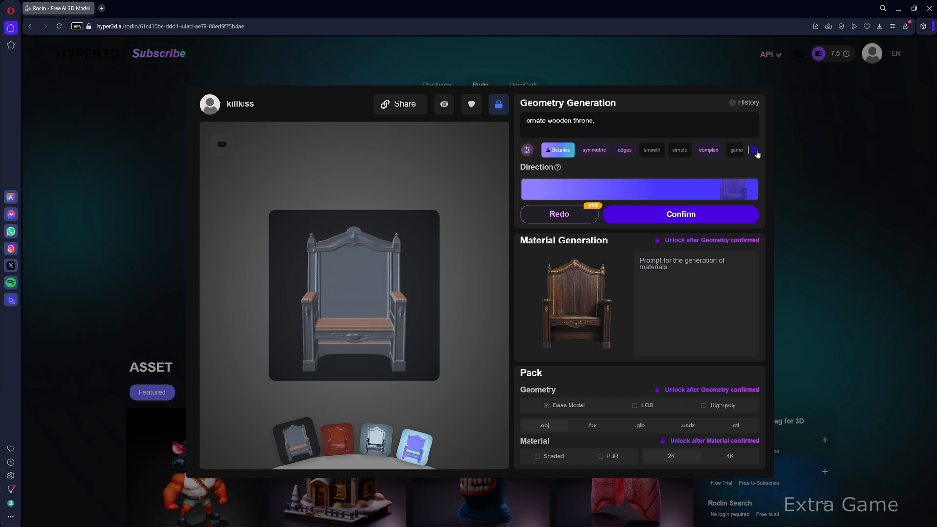
Toggle the ControlNet options, redo the throne geometry and rotate the new variation.
click(525, 151)
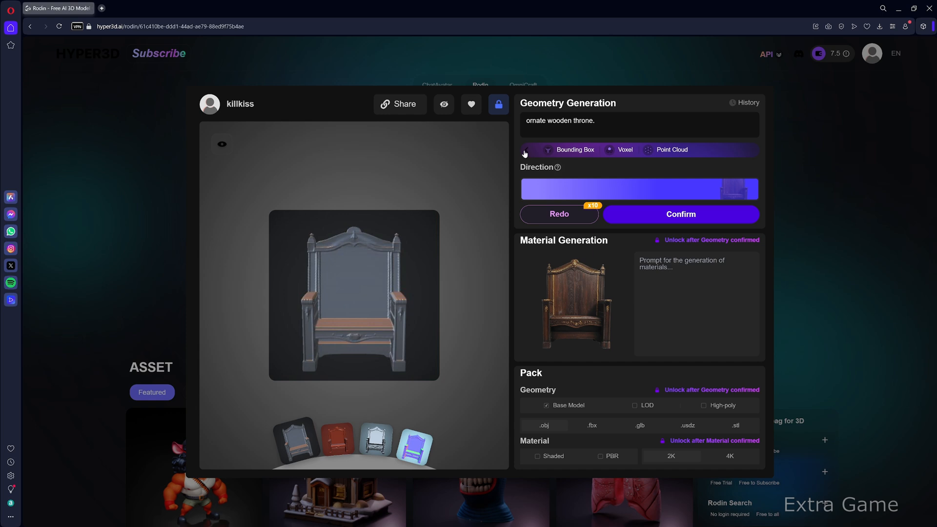
click(526, 150)
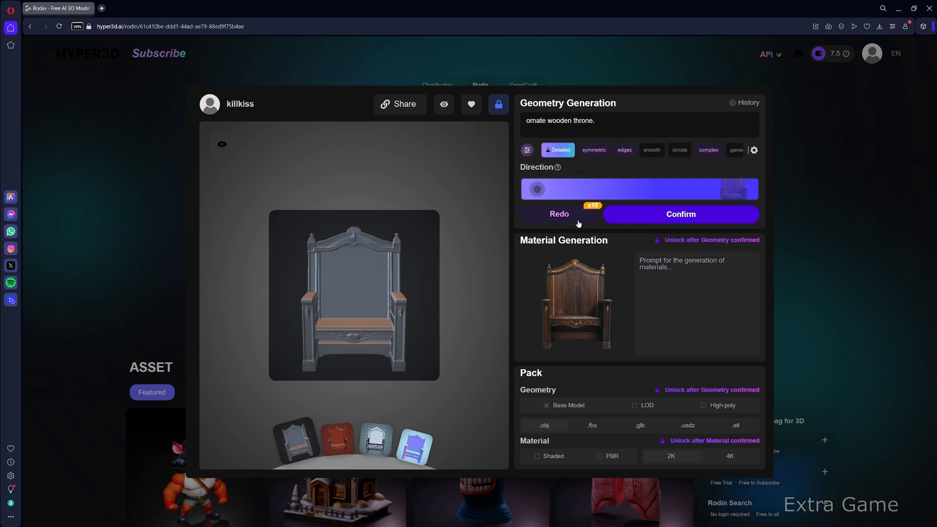
click(681, 214)
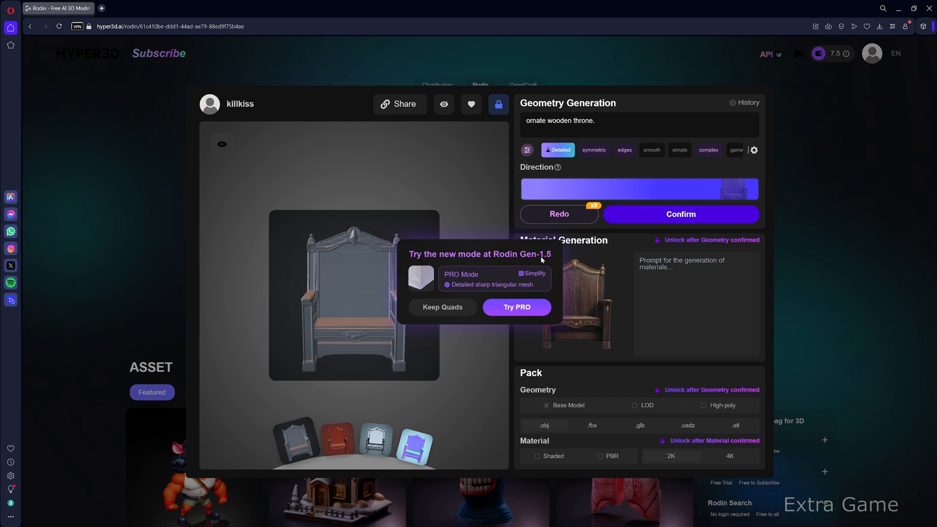
drag(740, 188, 537, 188)
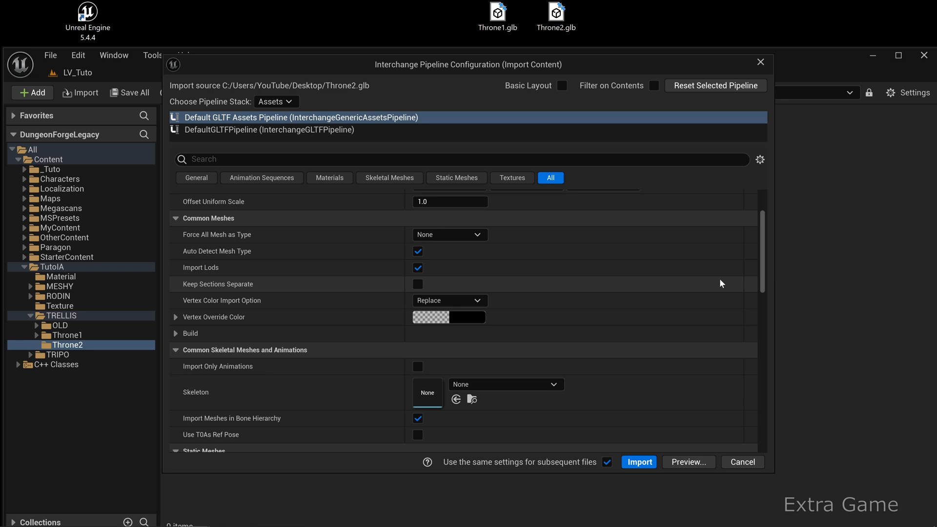
Import Throne2.glb into the project and open the Throne2 folder.
scroll(down, 3)
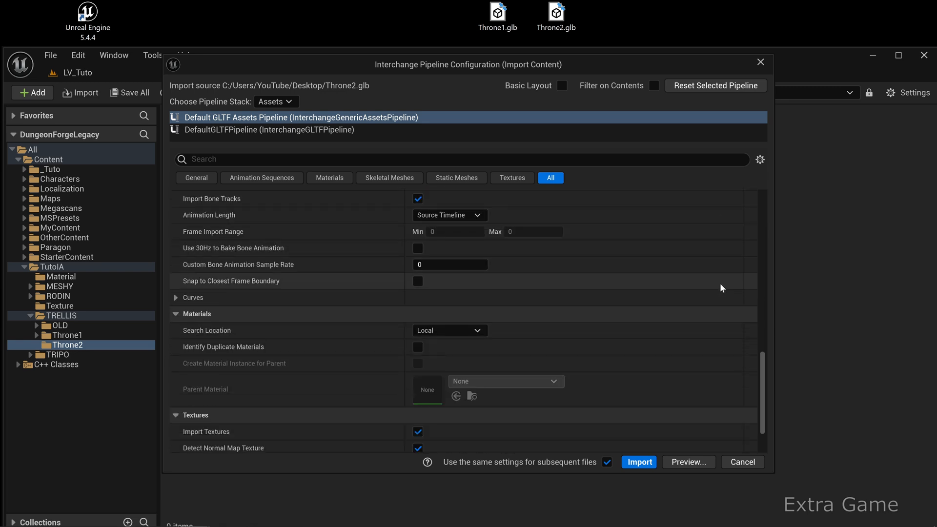
click(638, 461)
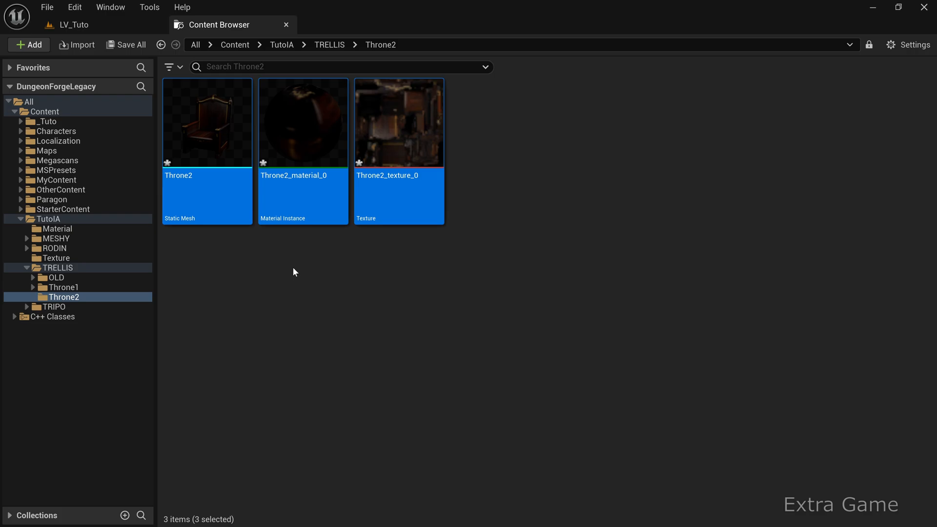
double_click(302, 124)
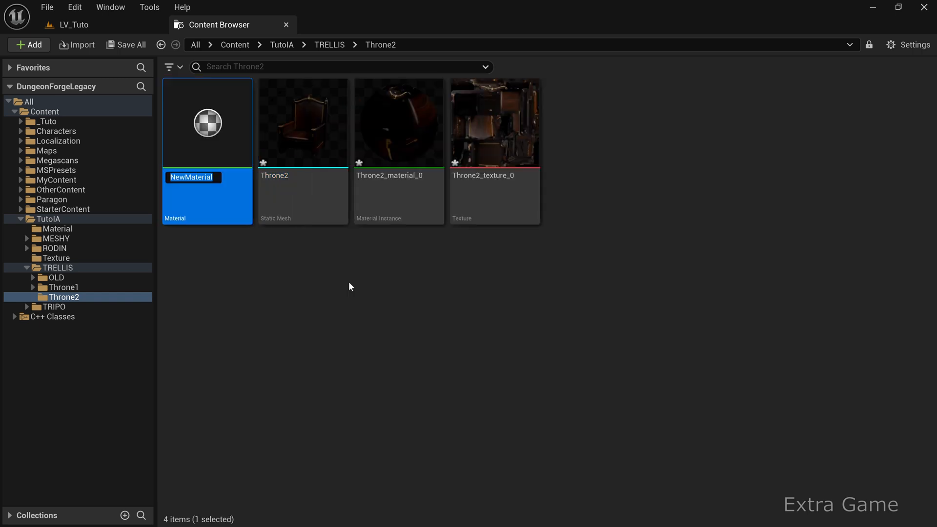
Name the material M_My_Throne2 and wire a TextureSample with the Throne2 texture into Base Color.
text(M_My_Throne2)
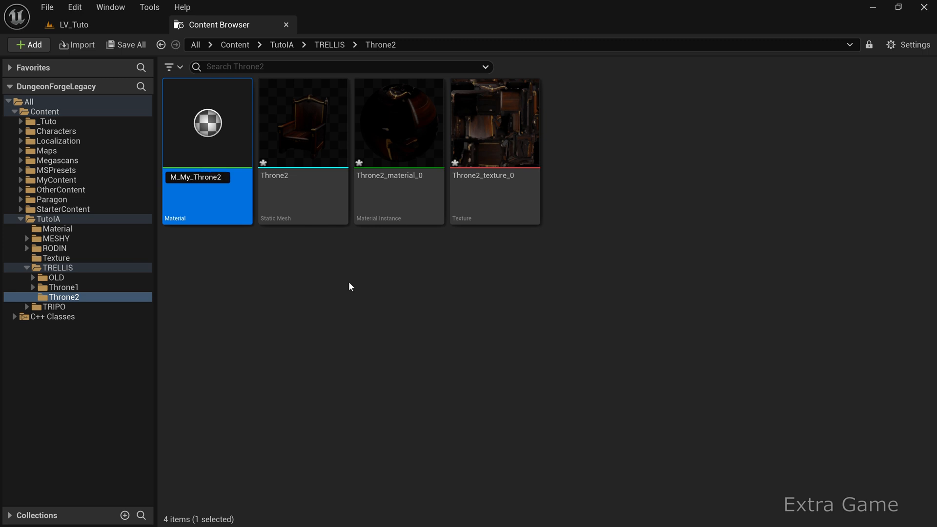
double_click(207, 124)
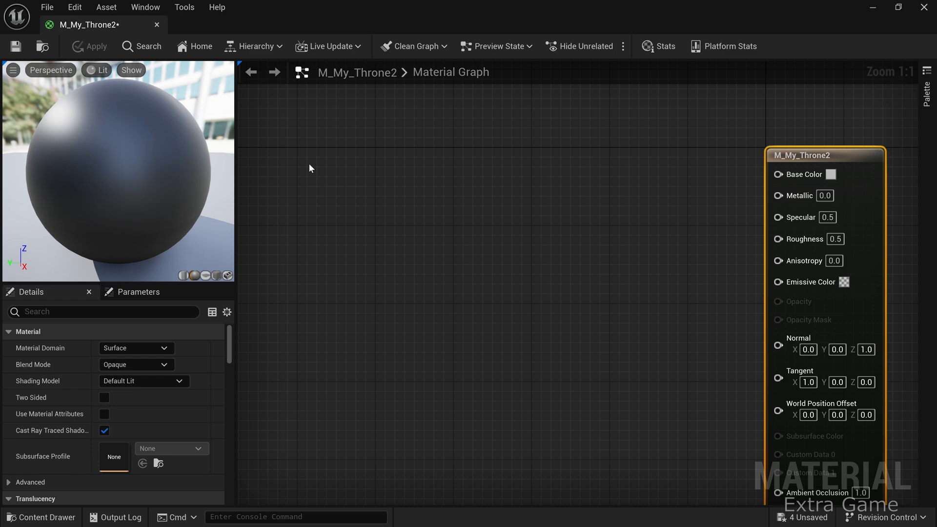
text(texture)
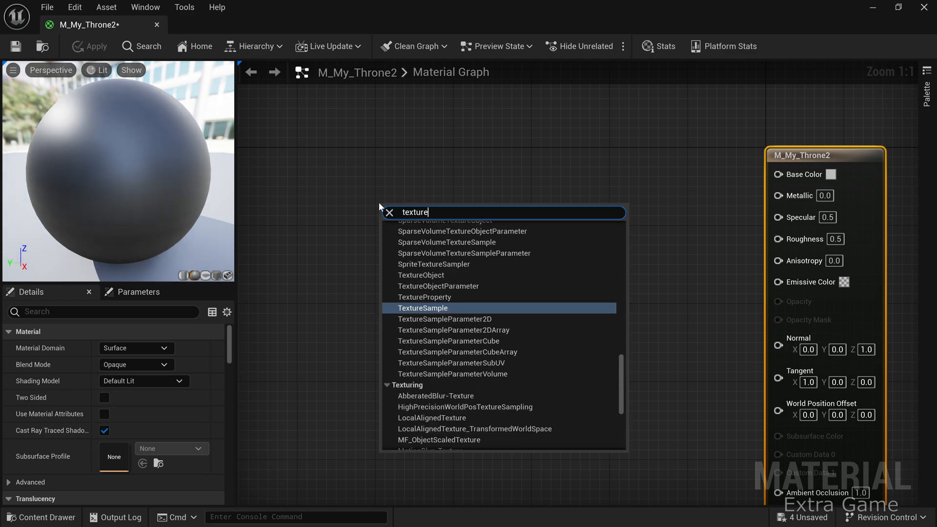
click(423, 308)
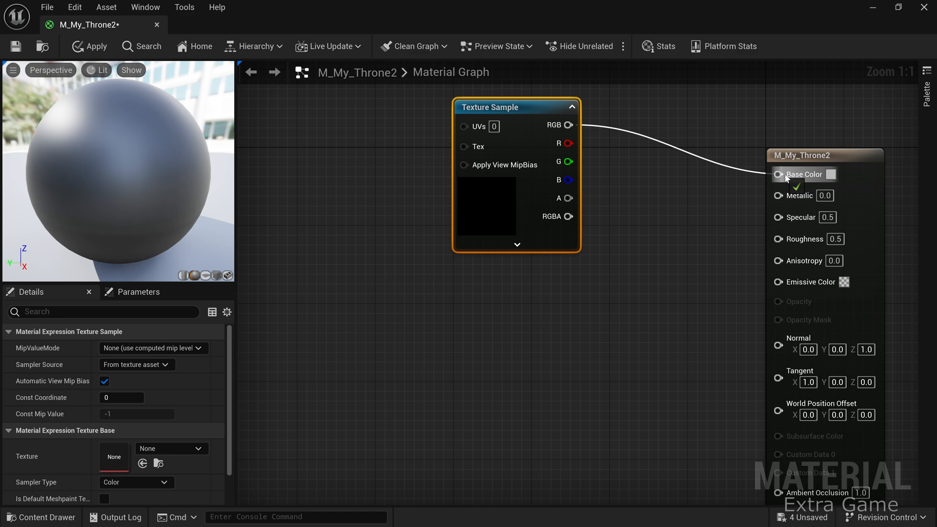
click(171, 448)
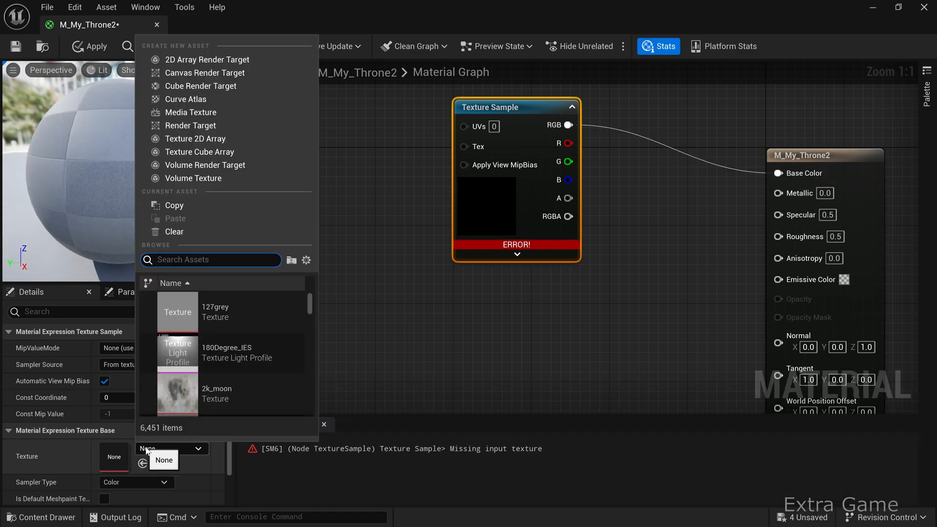
text(throne2)
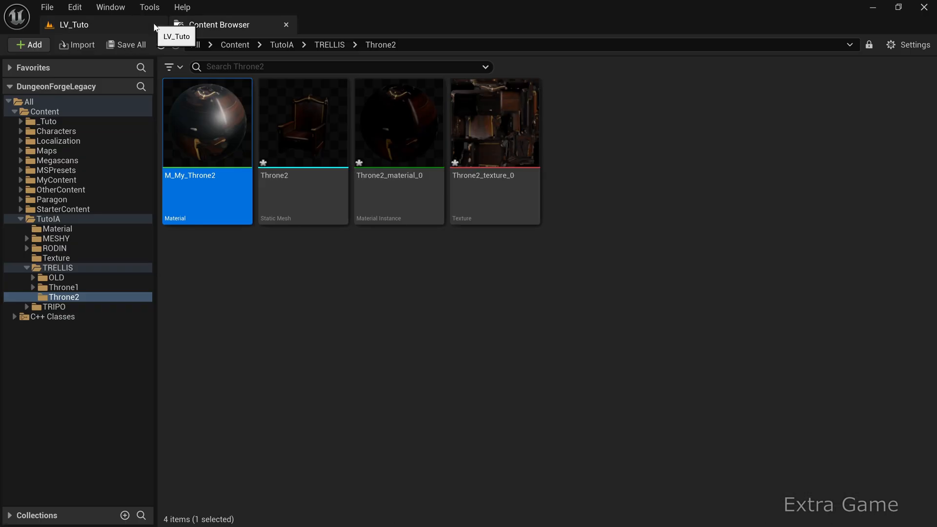
Assign M_My_Throne2 to Element 0 of the Throne2 static mesh.
double_click(302, 121)
text(m)
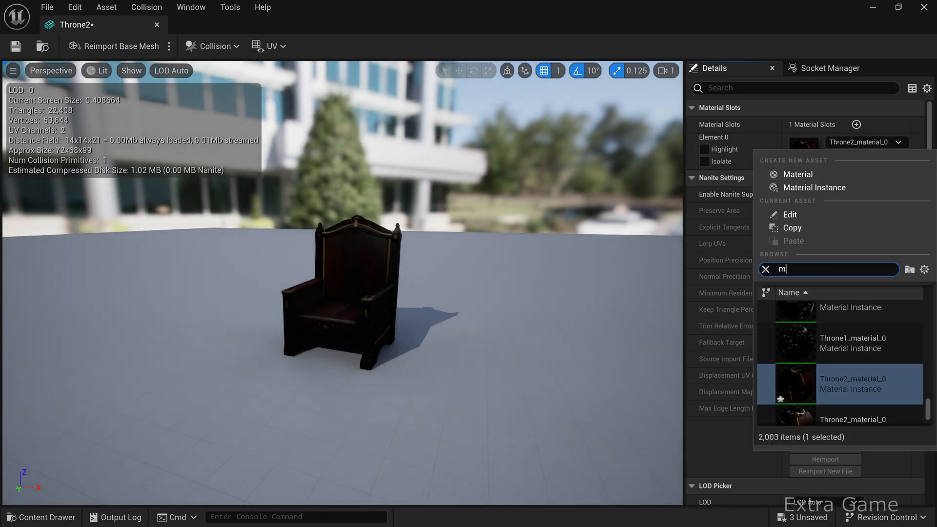
text(y_throne2)
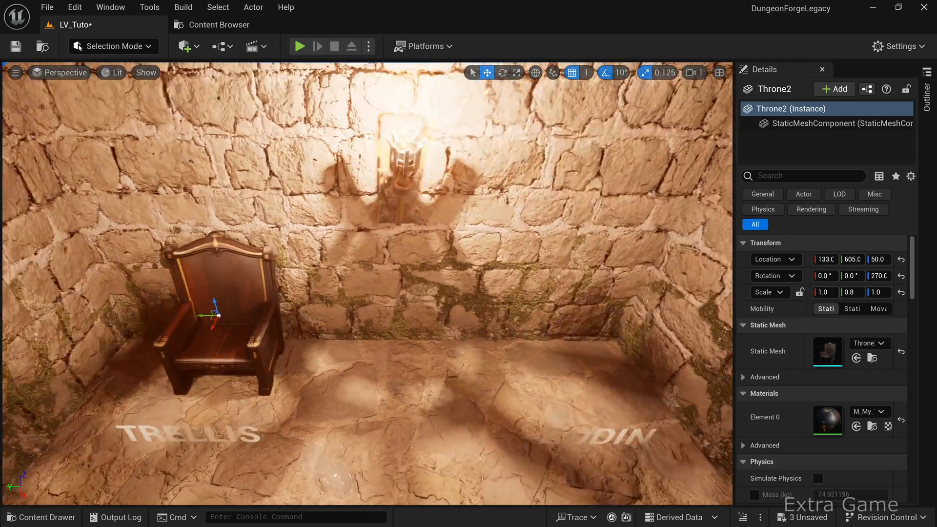
Import all the Rodin throne FBX files and dismiss the message log.
click(435, 457)
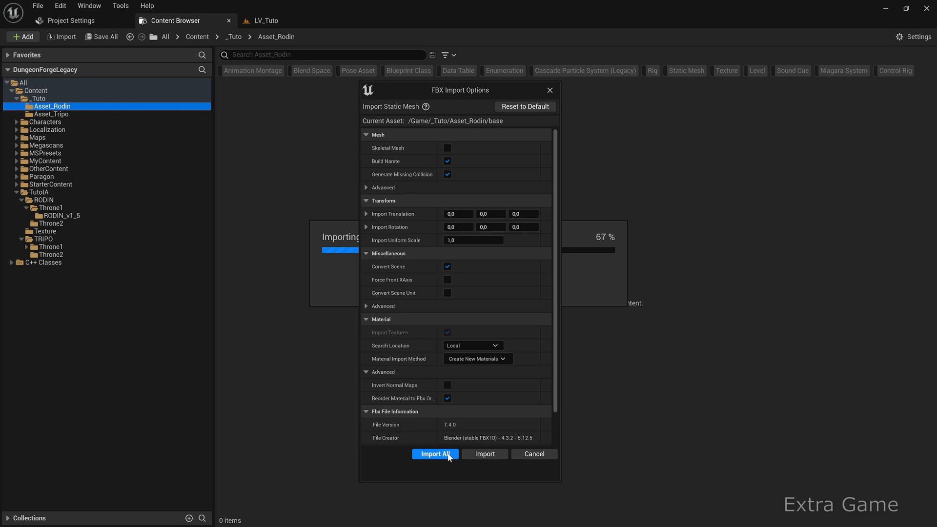
click(435, 453)
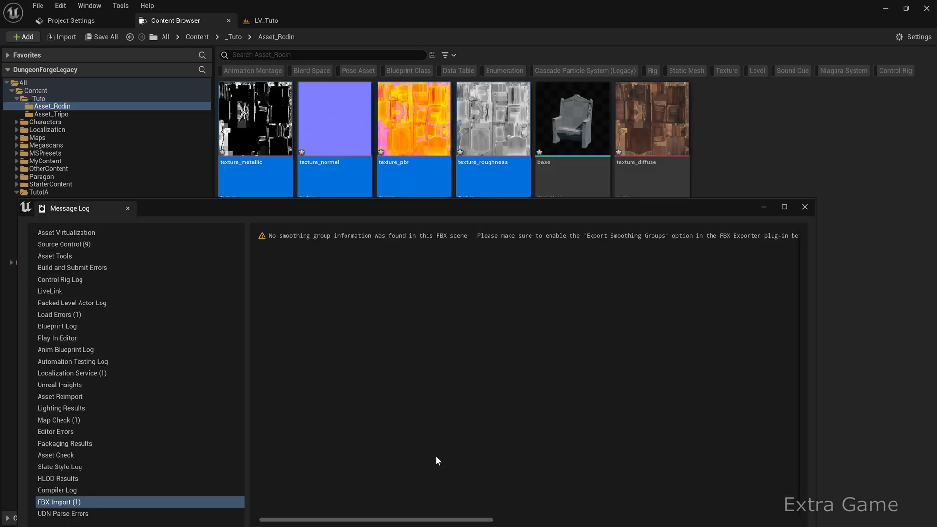
click(100, 38)
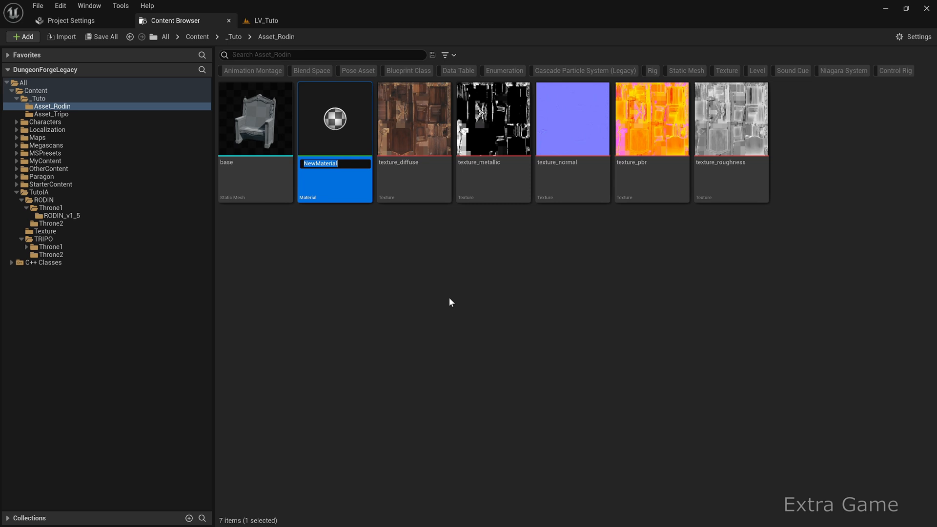
Name the material M_Rodin built from the Rodin textures, then open the Rodin base mesh.
text(M_Rodin)
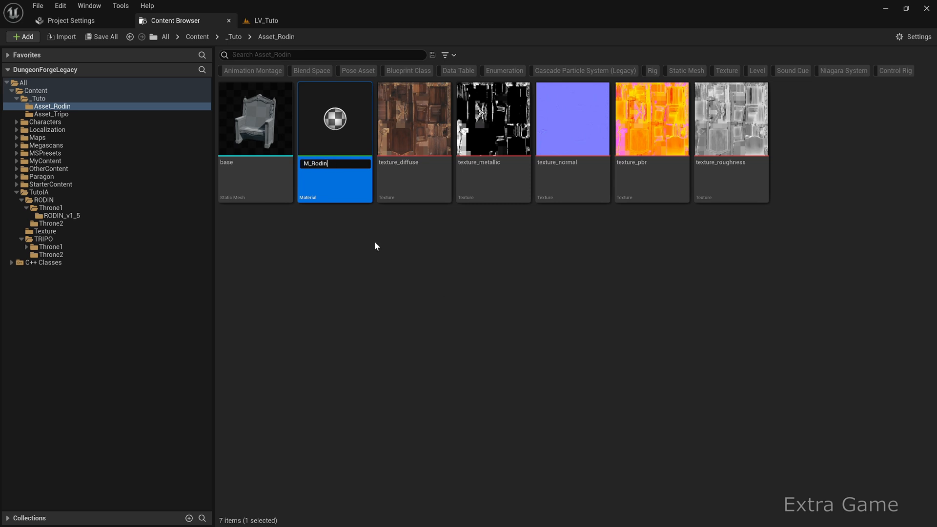
right_click(333, 118)
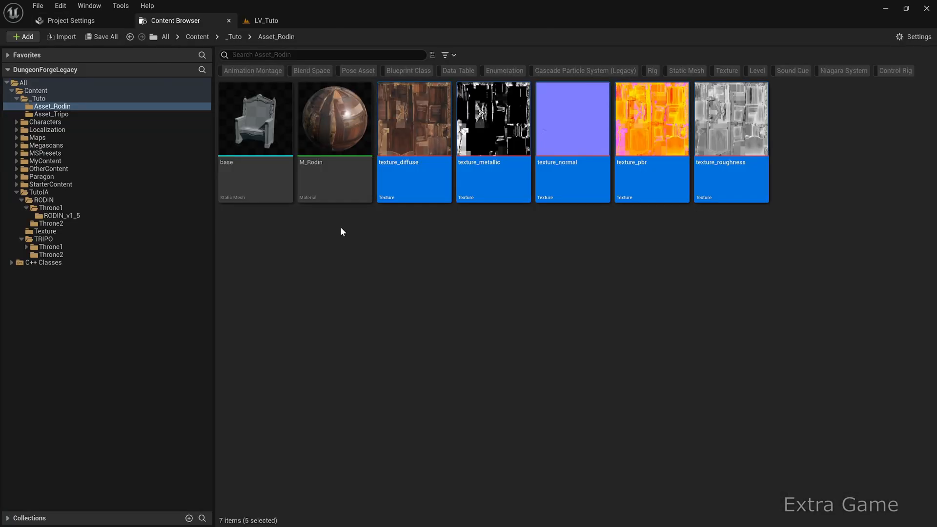
double_click(256, 119)
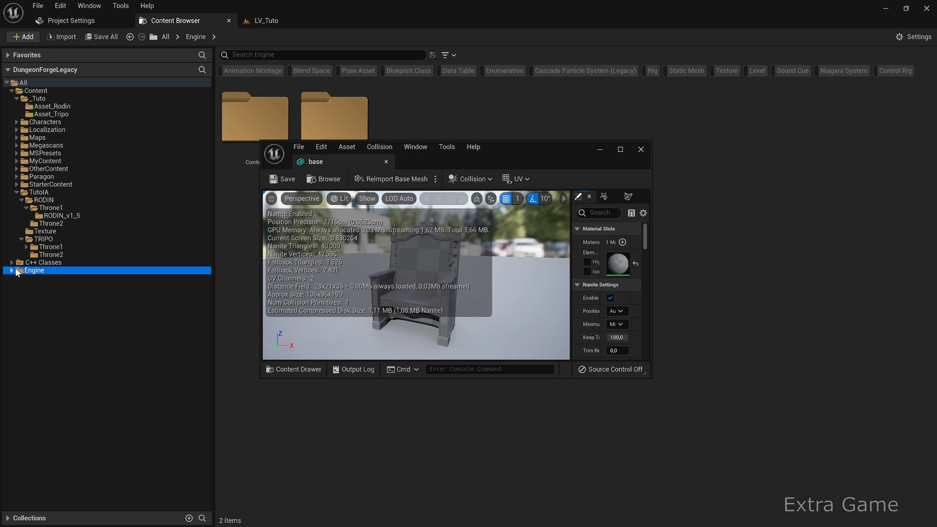
Place the Rodin throne in LV_Tuto with Rotation Z 270 and scale 0.5.
click(53, 105)
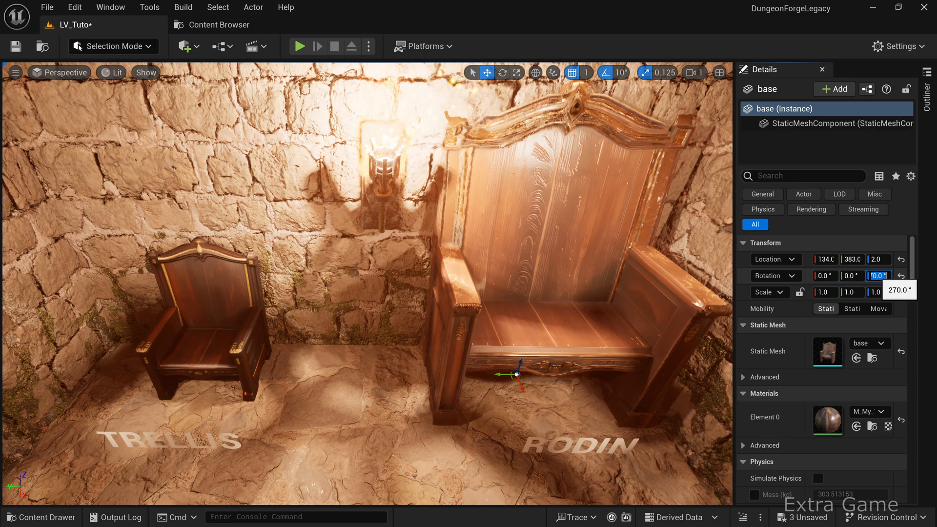
text(0.5)
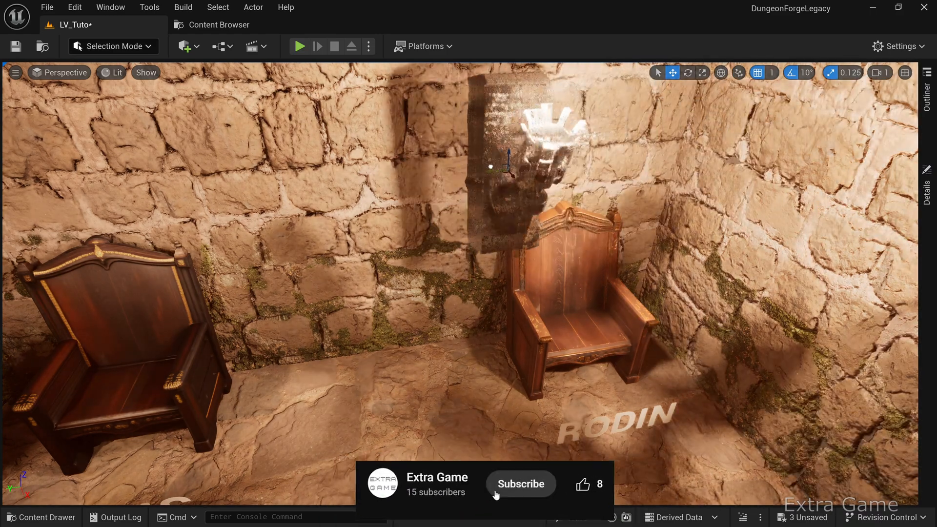
Swap the ornate black leather TRELLIS and Rodin thrones into the dungeon level.
click(520, 484)
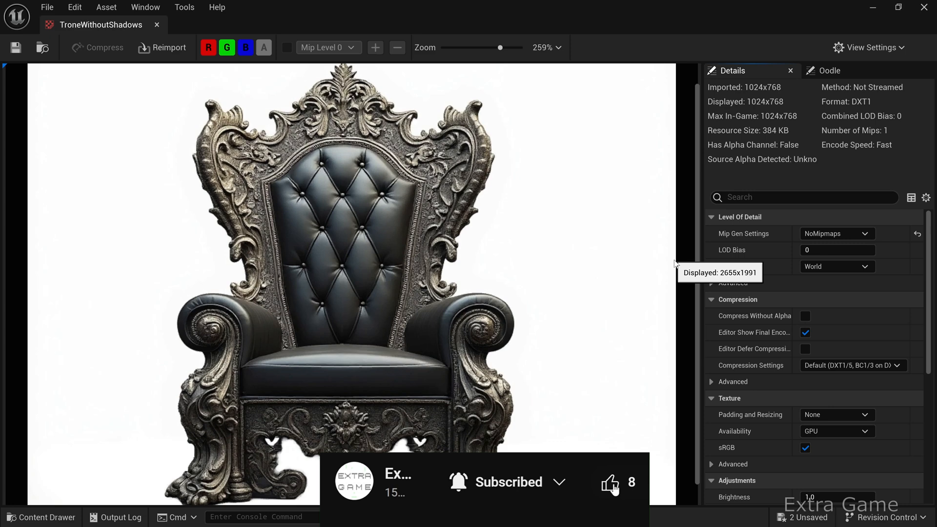
click(609, 482)
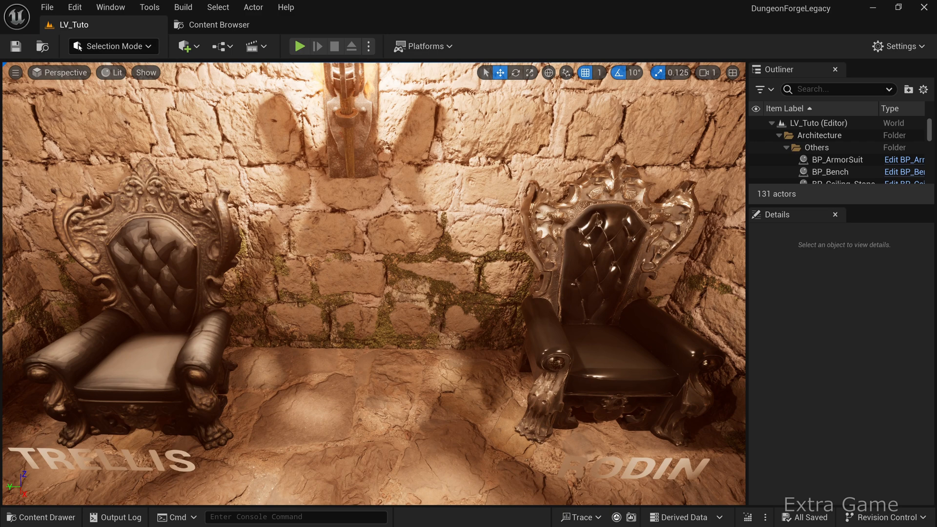
Lower the wall torch and slide it along the wall from the TRELLIS throne over toward the Rodin throne.
click(350, 96)
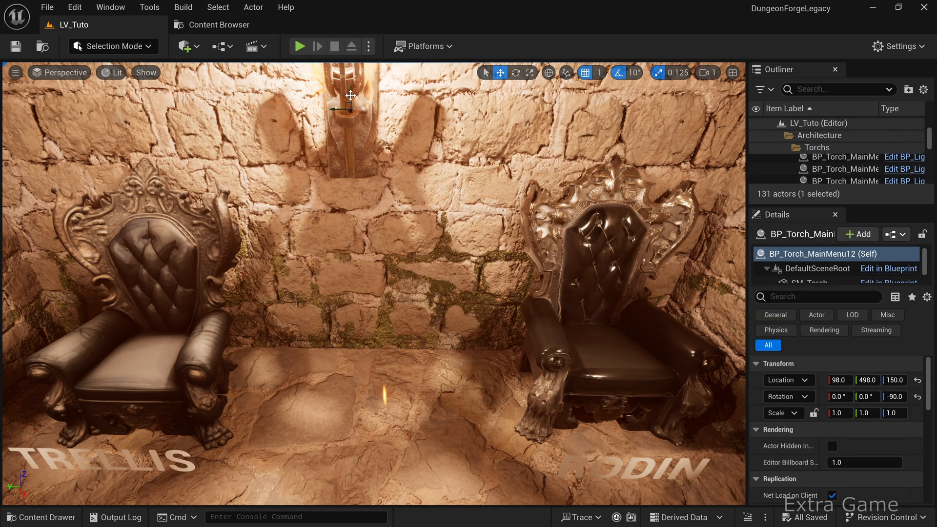
drag(350, 95, 346, 281)
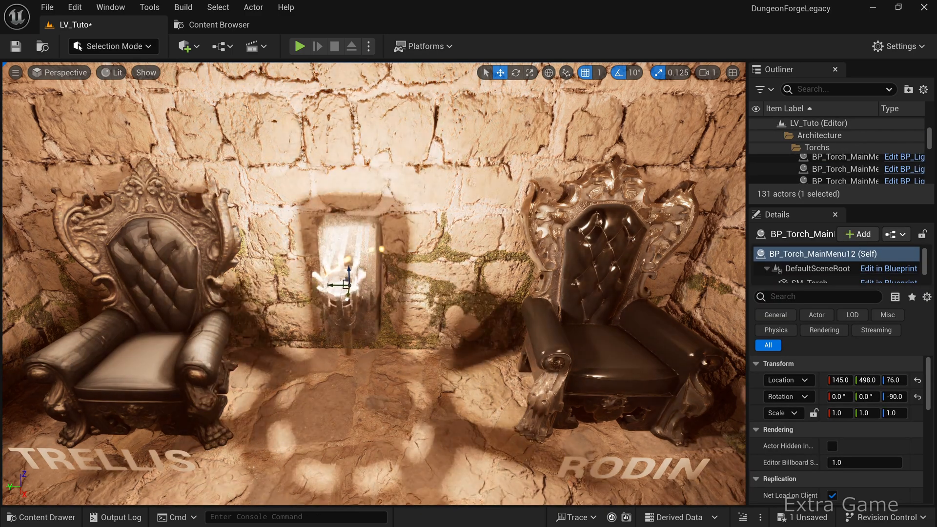
drag(344, 281, 186, 281)
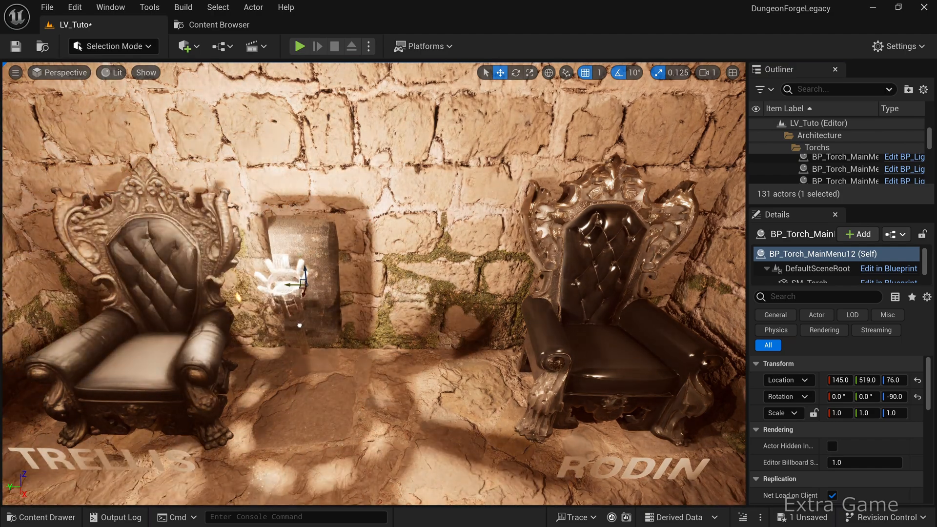
drag(293, 281, 555, 287)
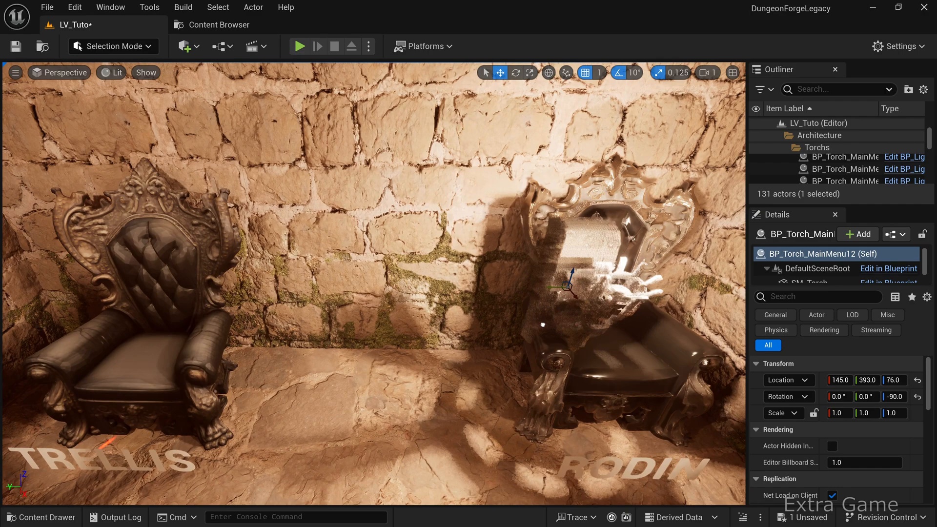